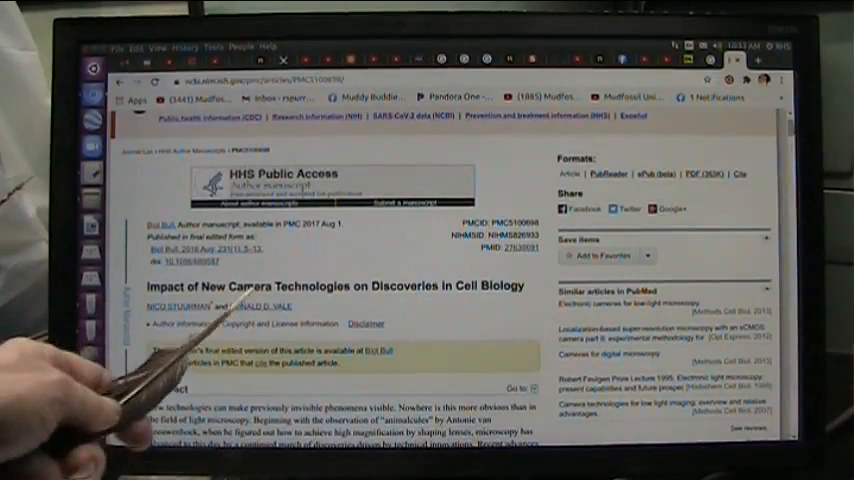
Scroll the PMC camera-technologies article down to its CCD Technology section
{"action": "scroll", "scroll_direction": "down", "scroll_amount": 3}
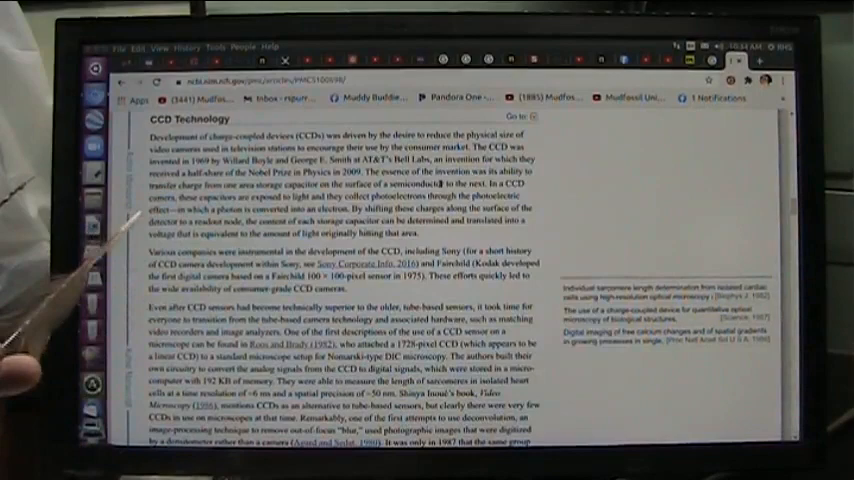
{"action": "scroll", "scroll_direction": "down", "scroll_amount": 3}
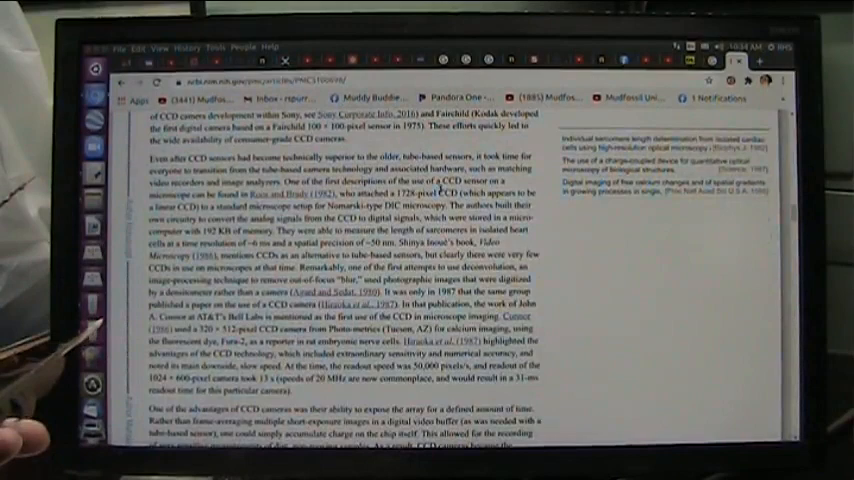
{"action": "scroll", "scroll_direction": "down", "scroll_amount": 3}
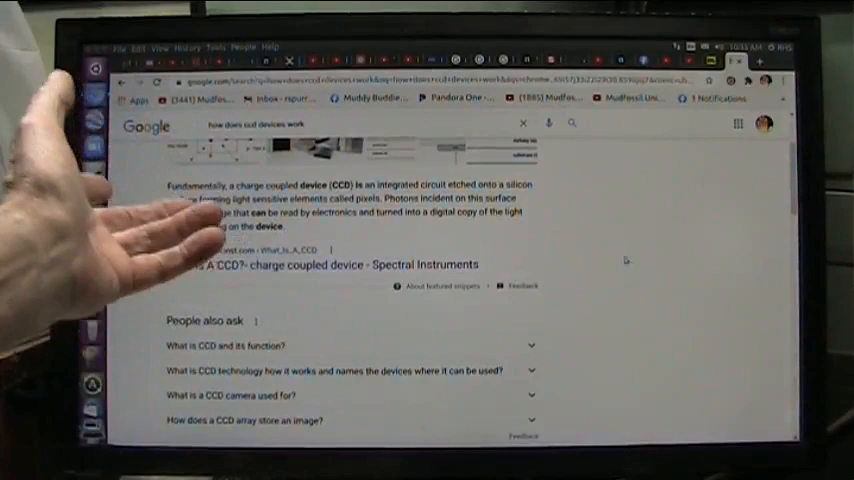
Scroll through Google's featured CCD answer and People also ask questions
{"action": "scroll", "scroll_direction": "down", "scroll_amount": 3}
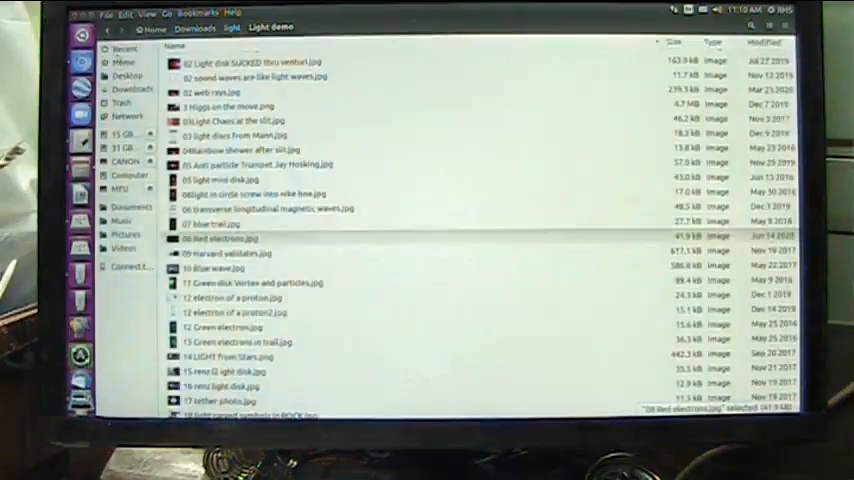
Open the Fabien subfolder inside Downloads > light > Light demo
{"action": "left_click", "coordinate": [230, 238]}
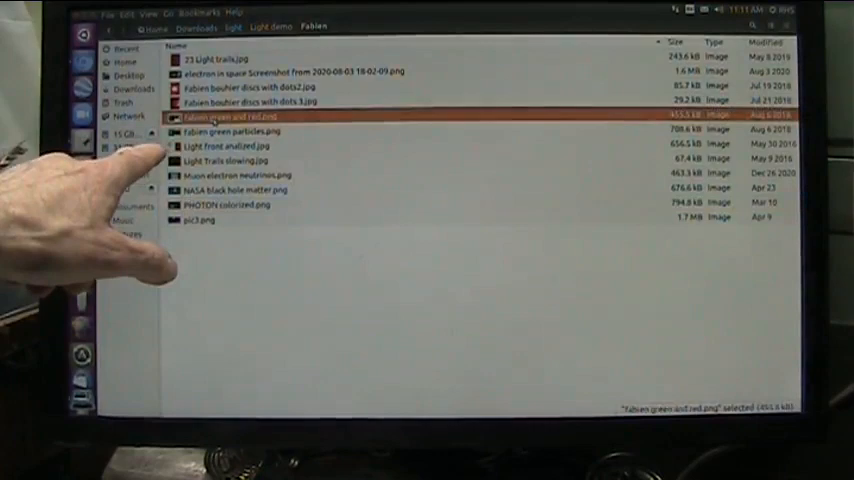
Open 'Fabien green and red.png' from the Fabien folder
{"action": "double_click", "coordinate": [230, 117]}
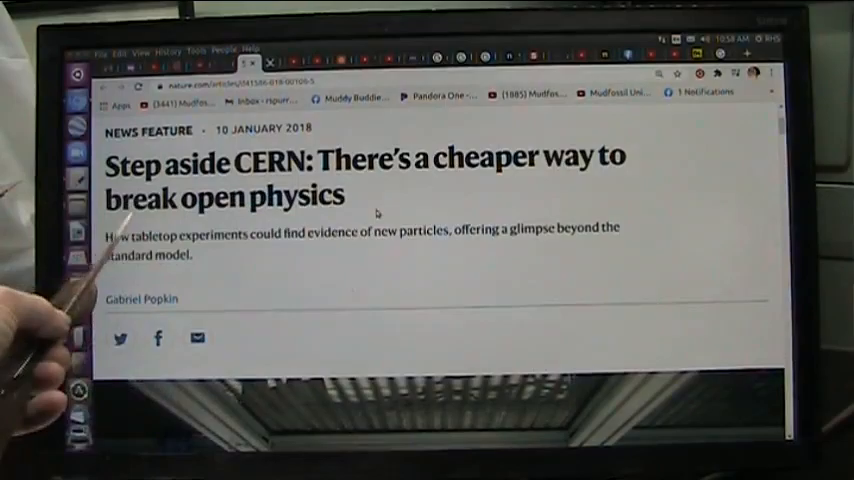
Read the Nature tabletop-physics feature down through the Squashed sphere section
{"action": "scroll", "scroll_direction": "down", "scroll_amount": 3}
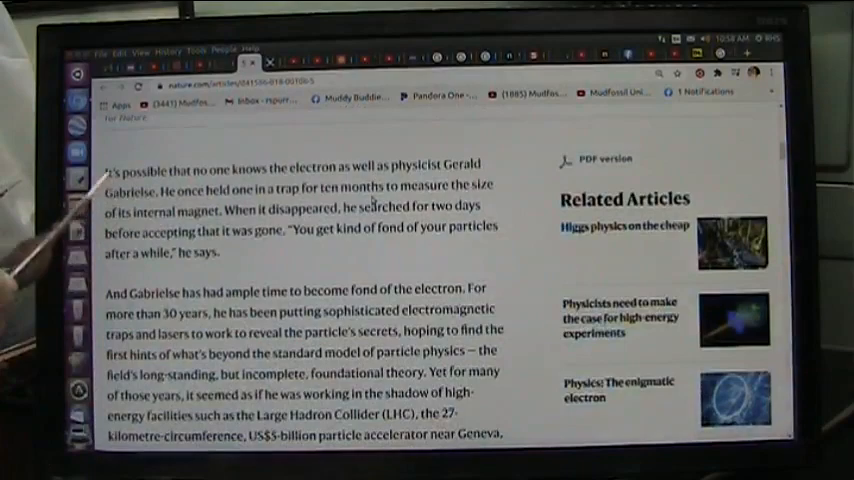
{"action": "scroll", "scroll_direction": "down", "scroll_amount": 3}
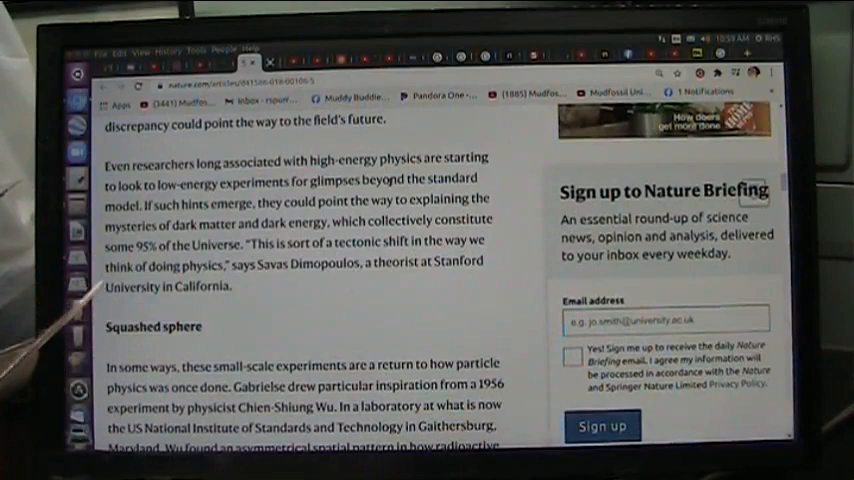
{"action": "scroll", "scroll_direction": "down", "scroll_amount": 3}
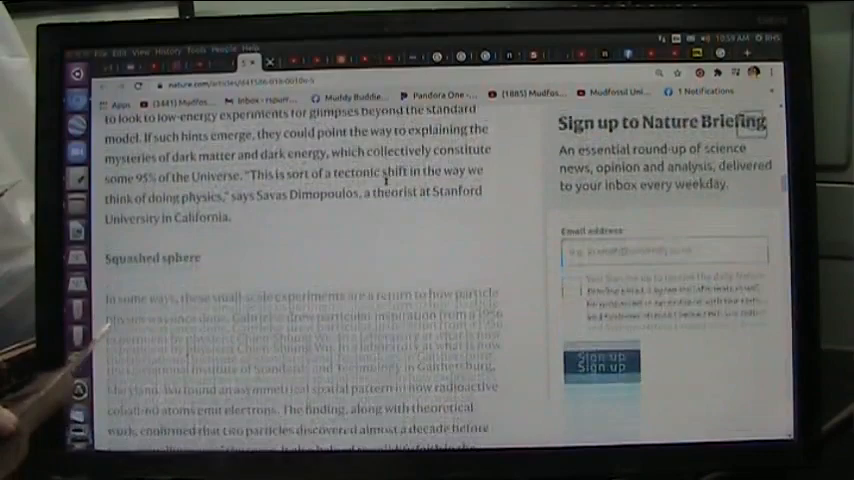
{"action": "scroll", "scroll_direction": "down", "scroll_amount": 3}
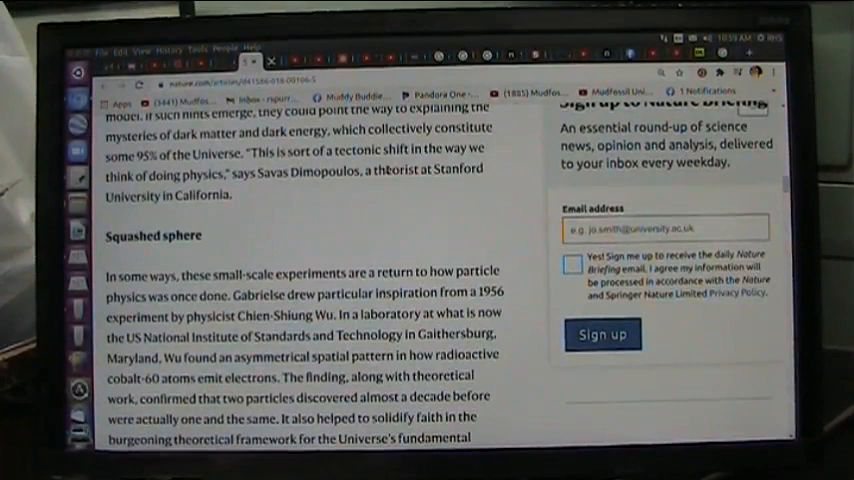
{"action": "scroll", "scroll_direction": "down", "scroll_amount": 3}
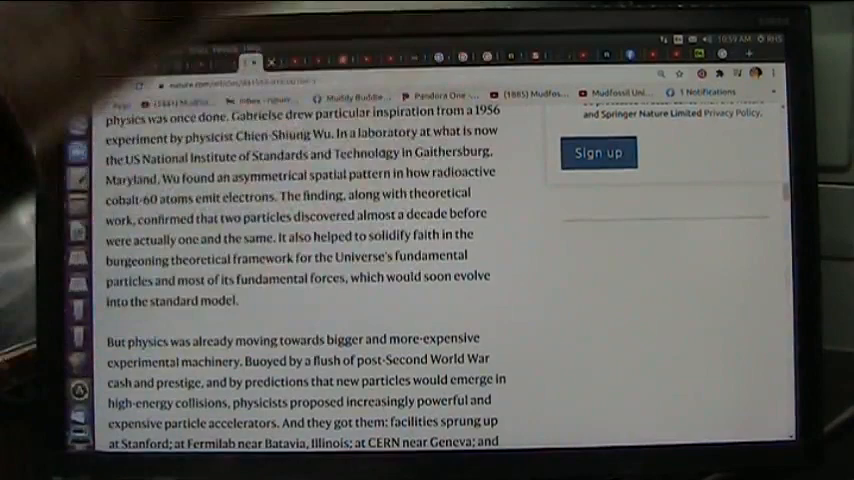
{"action": "scroll", "scroll_direction": "down", "scroll_amount": 3}
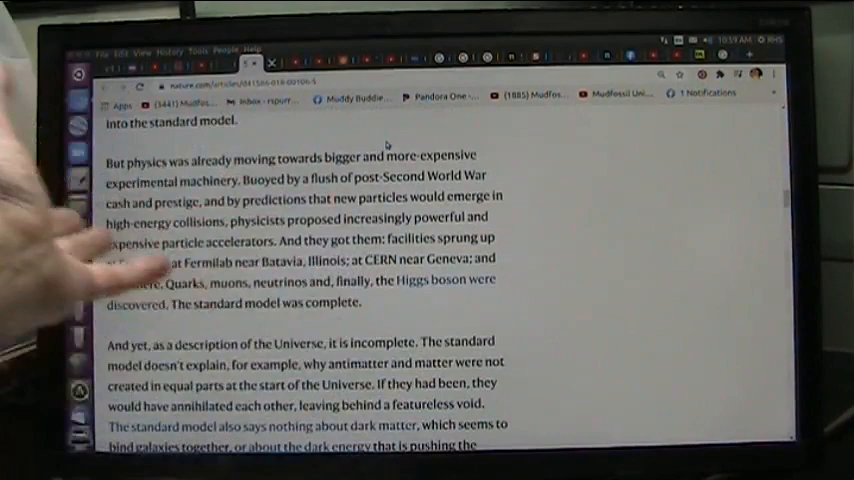
Scroll to the paragraph on the incomplete standard model and Gabrielse's quote
{"action": "scroll", "scroll_direction": "down", "scroll_amount": 3}
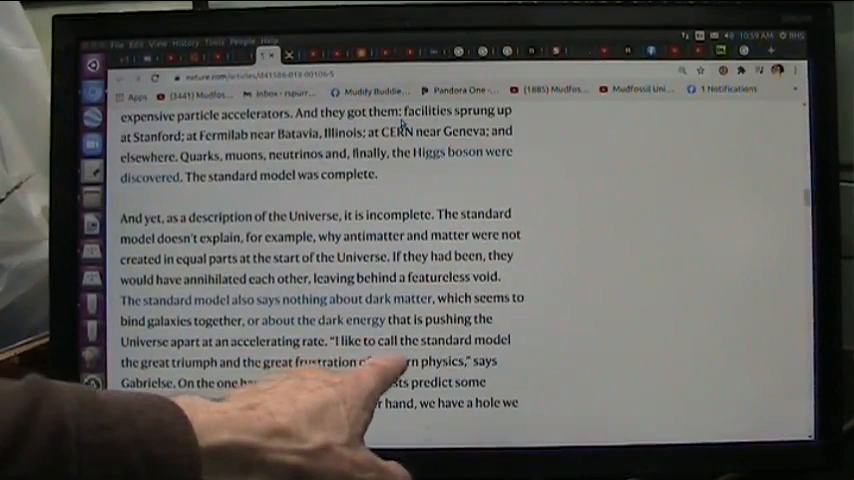
{"action": "scroll", "scroll_direction": "down", "scroll_amount": 3}
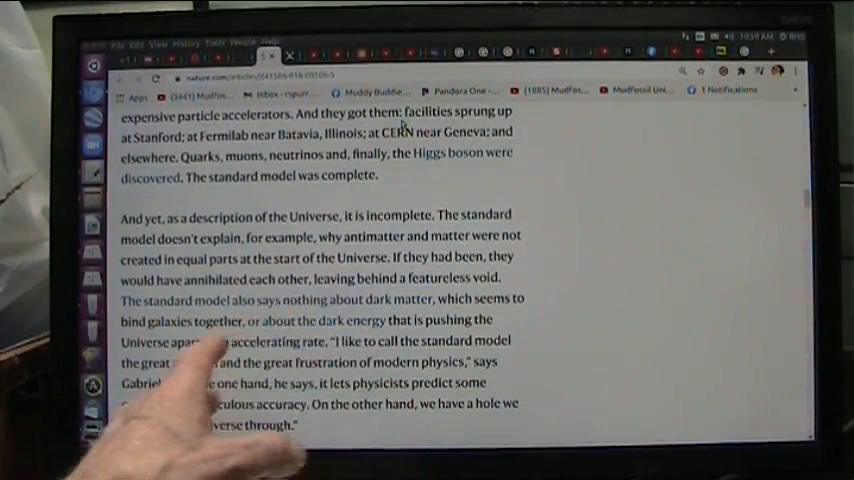
{"action": "mouse_move", "coordinate": [180, 380]}
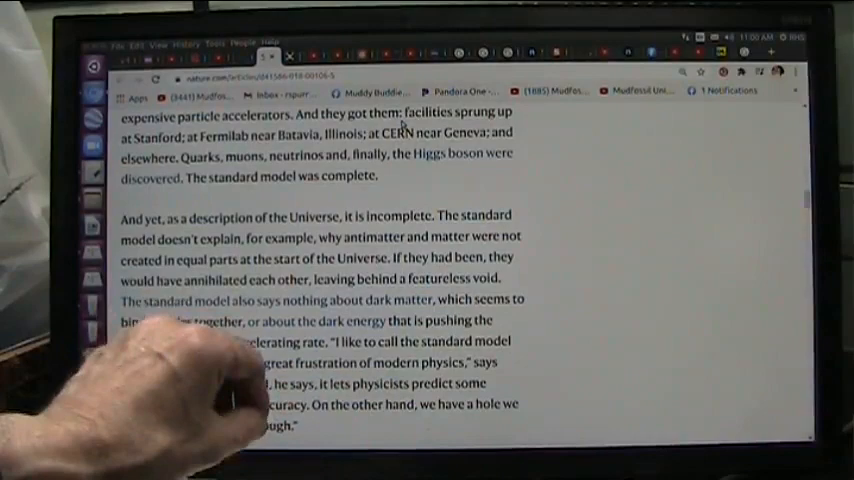